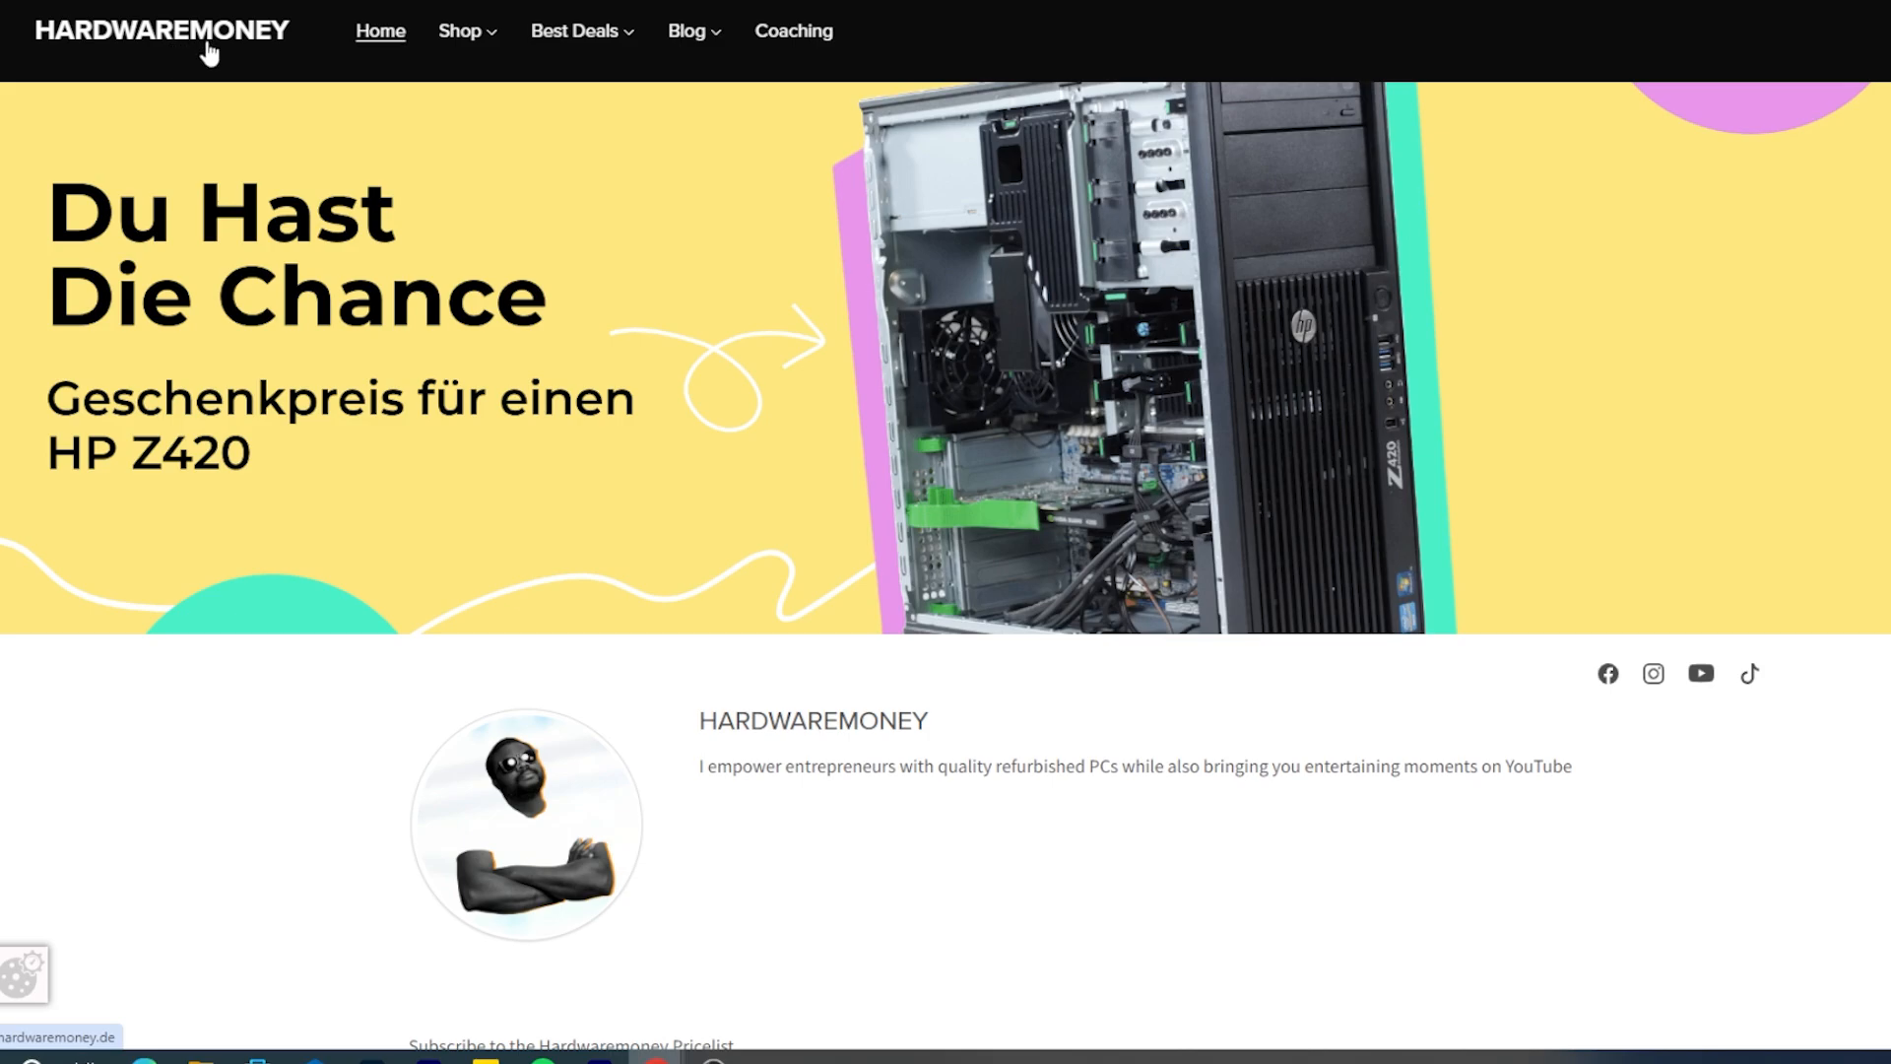
pyautogui.scroll(-3)
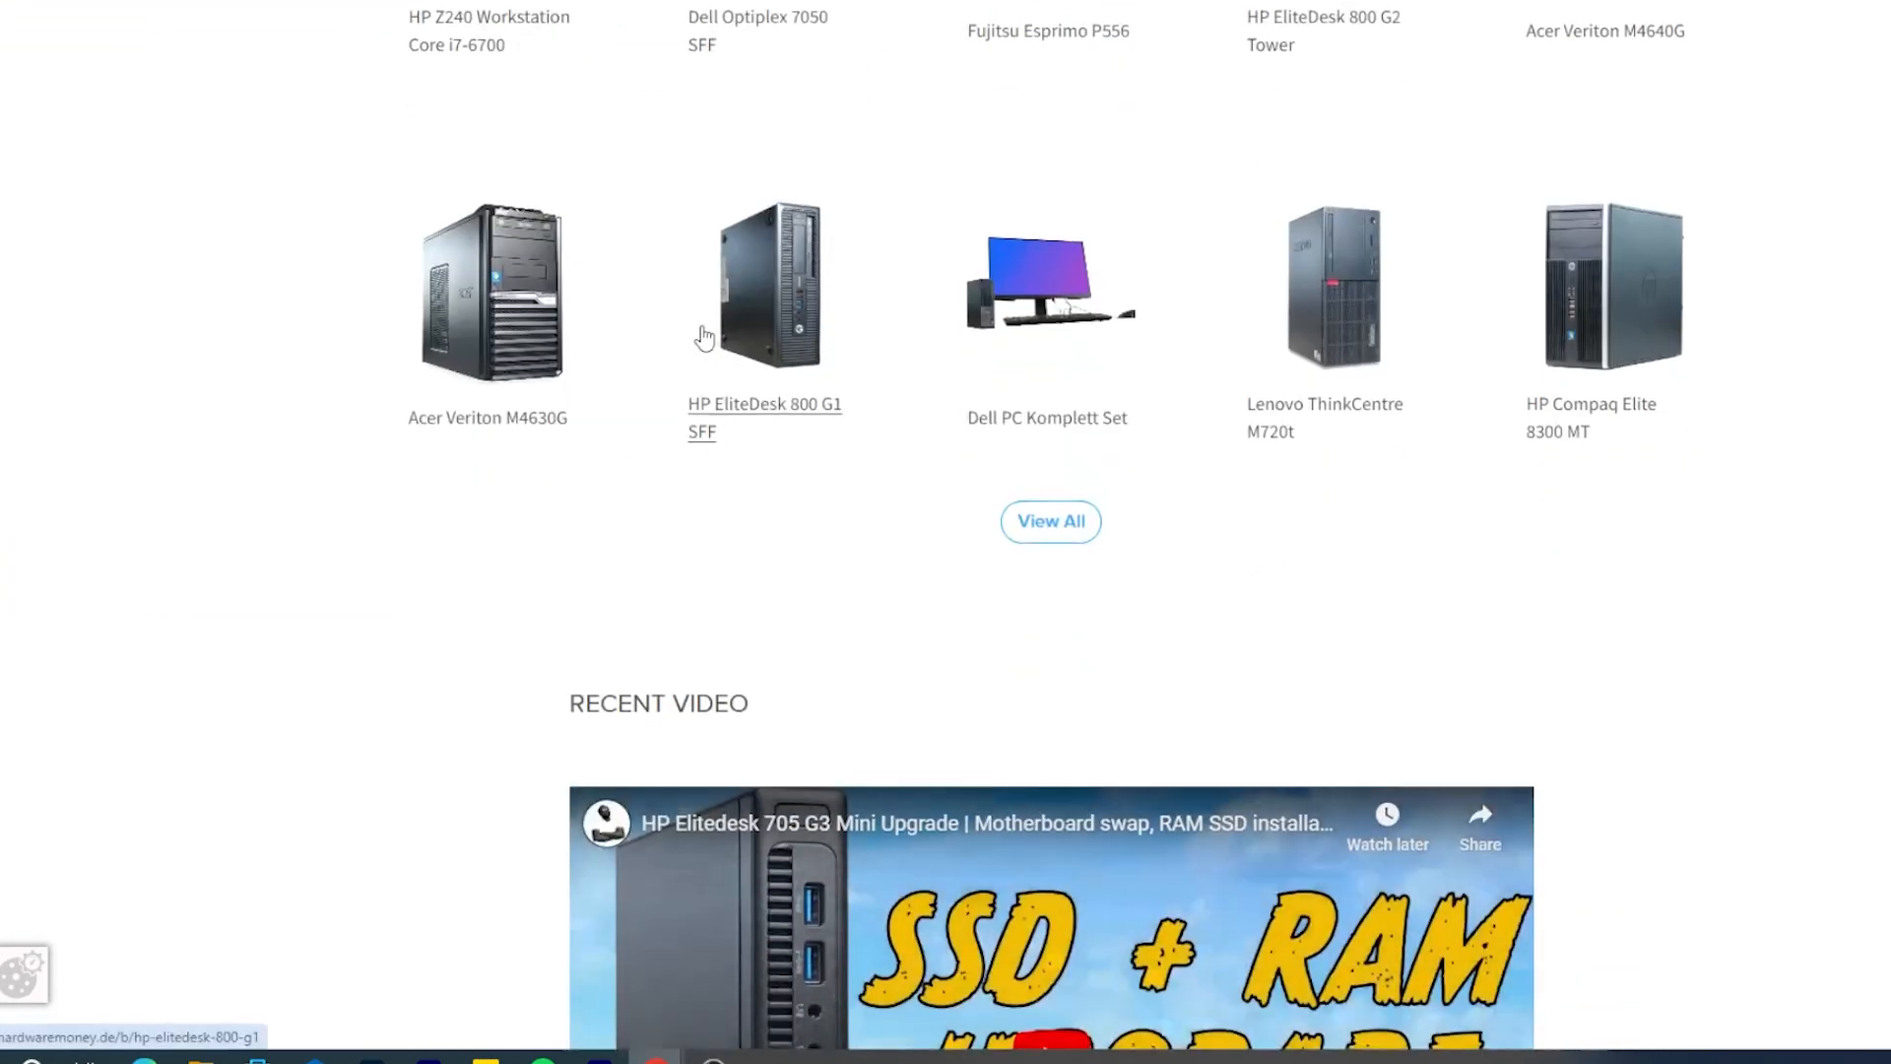